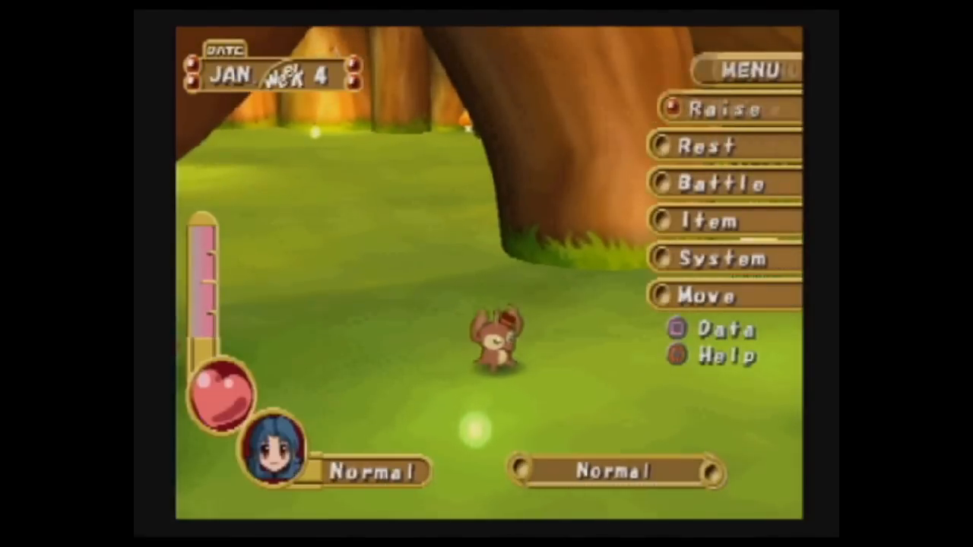
{"action": "left_click", "coordinate": [723, 109]}
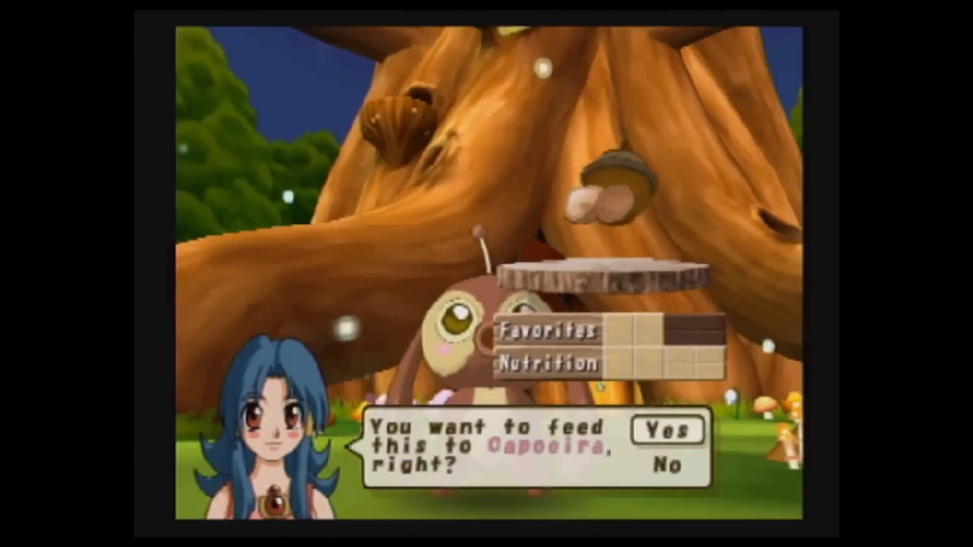
{"action": "left_click", "coordinate": [666, 430]}
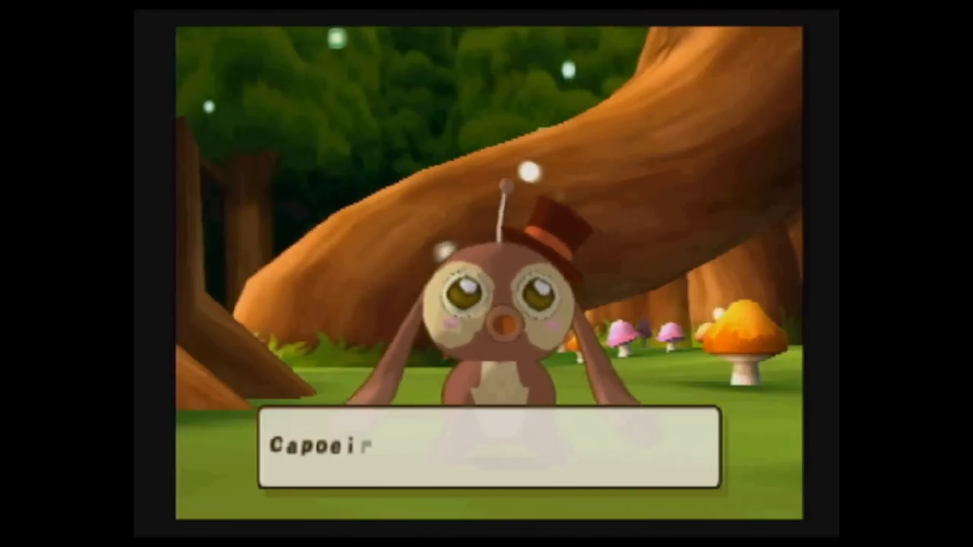
{"action": "type", "text": "a"}
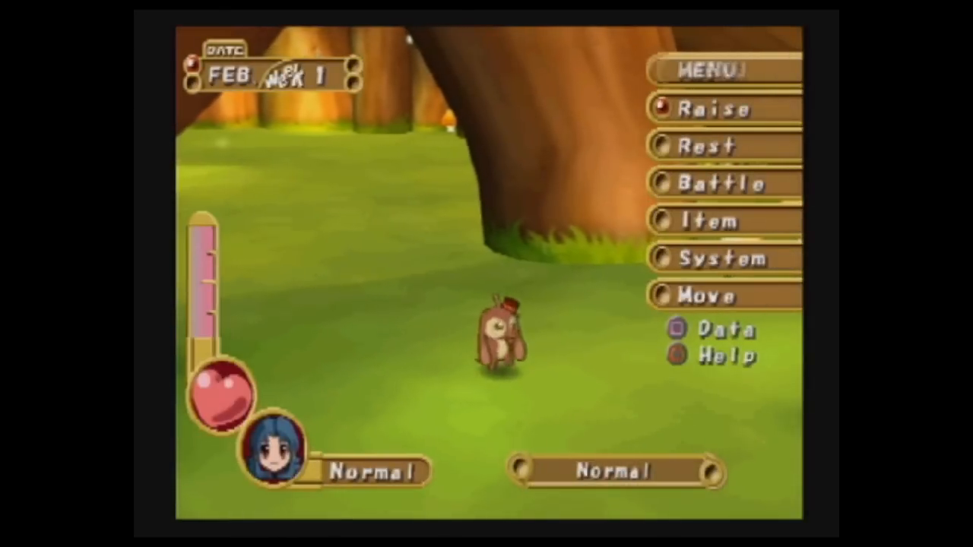
{"action": "left_click", "coordinate": [711, 110]}
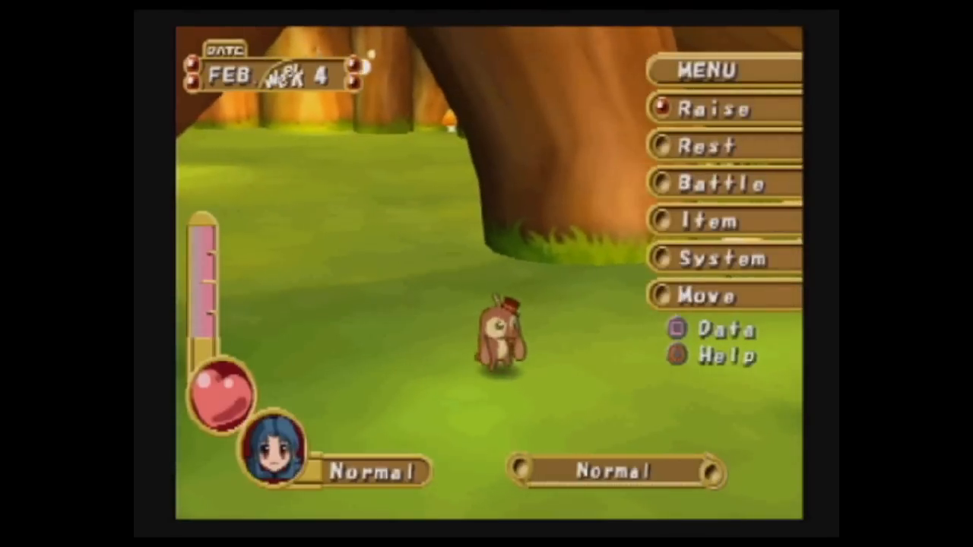
{"action": "left_click", "coordinate": [712, 109]}
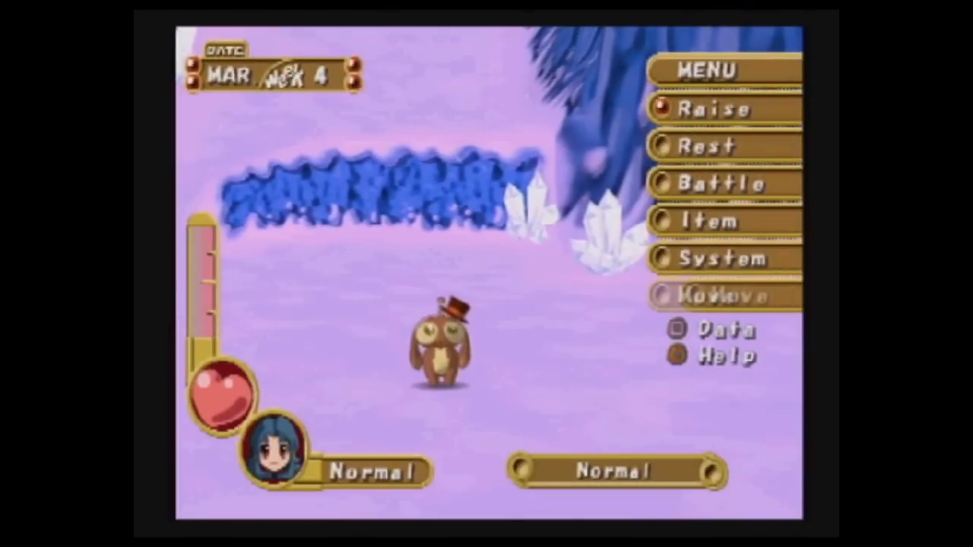
{"action": "left_click", "coordinate": [711, 109]}
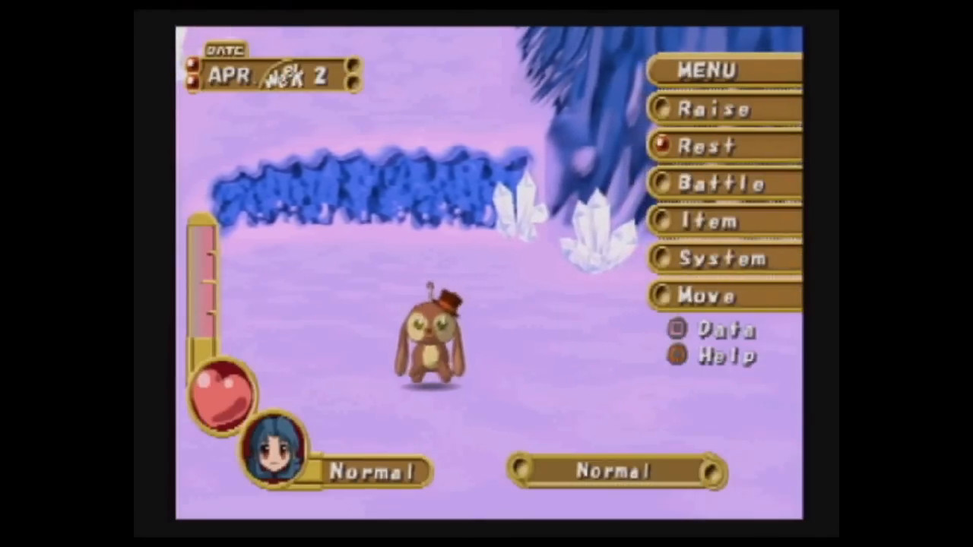
{"action": "left_click", "coordinate": [715, 108]}
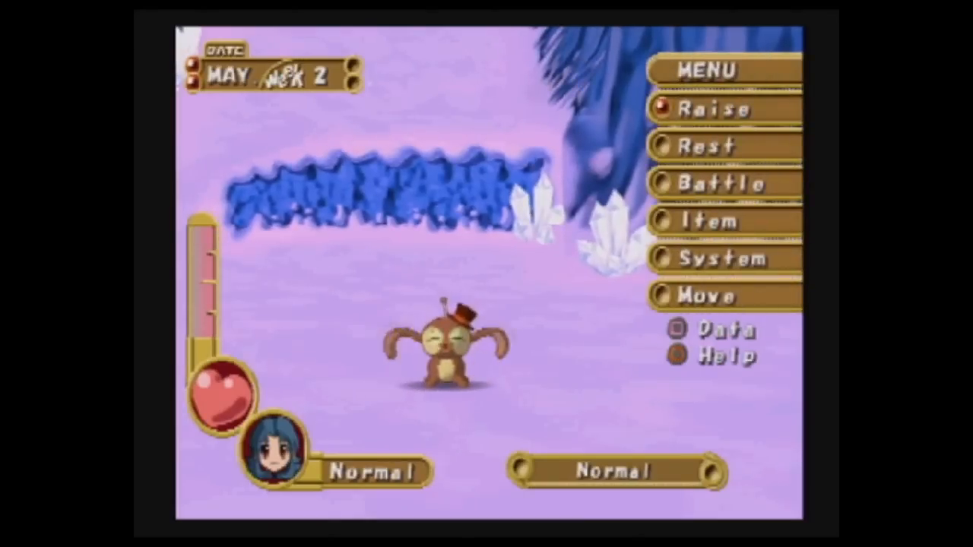
{"action": "left_click", "coordinate": [708, 110]}
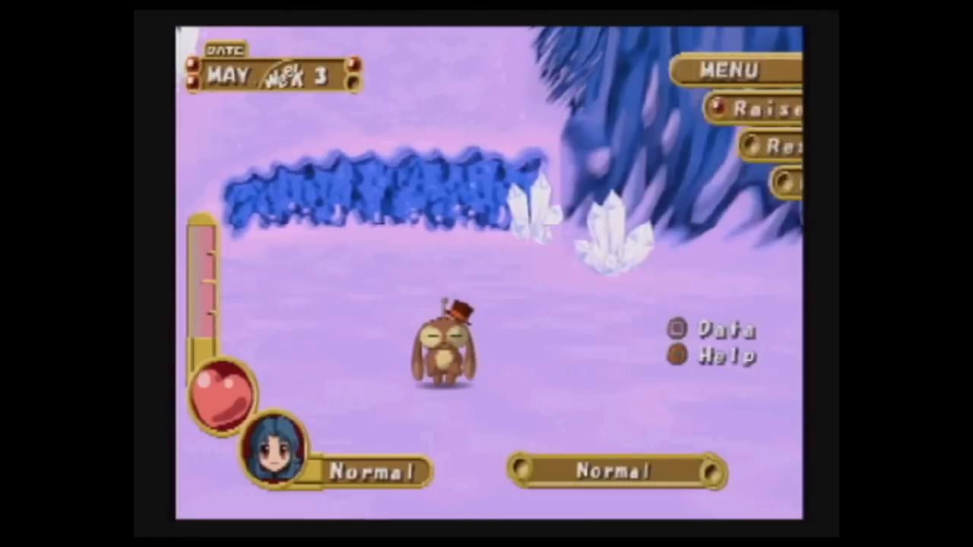
{"action": "left_click", "coordinate": [760, 107]}
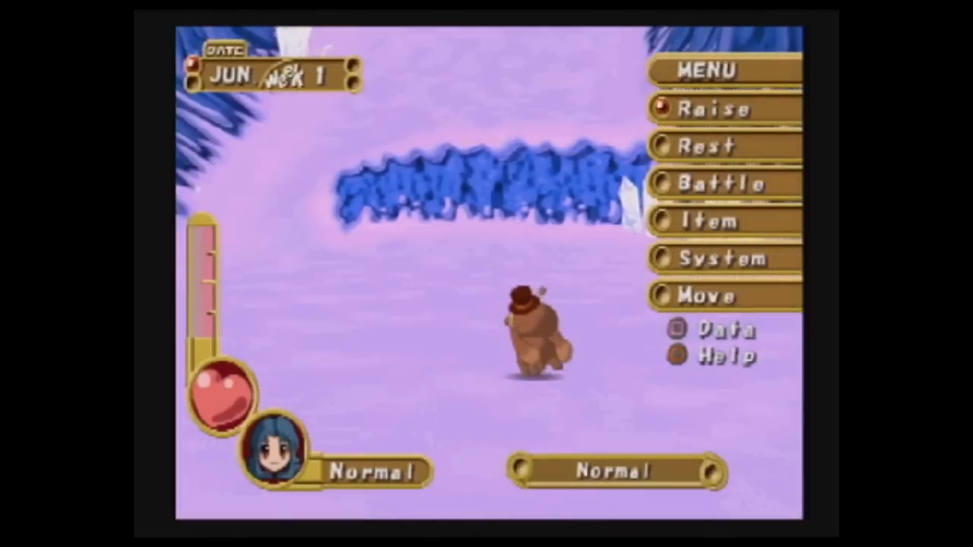
{"action": "left_click", "coordinate": [713, 109]}
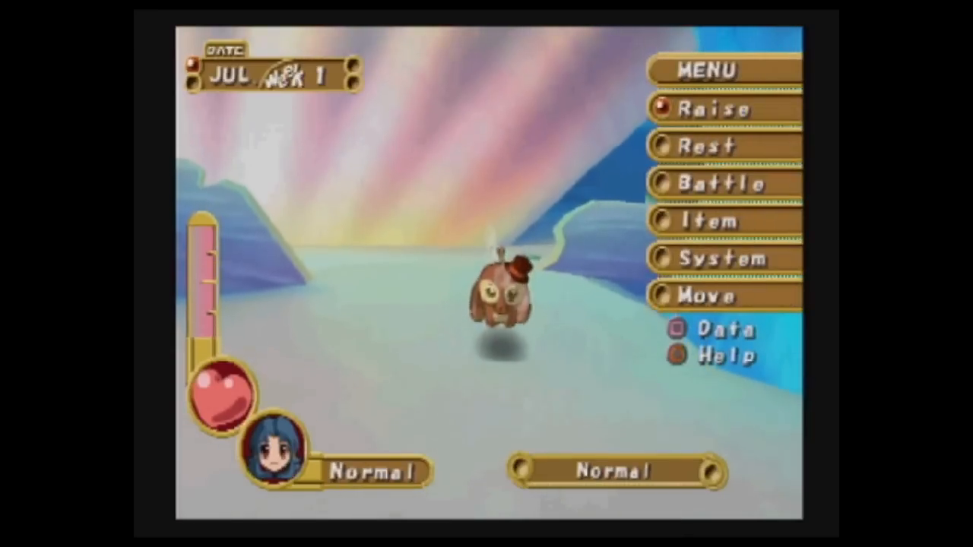
{"action": "left_click", "coordinate": [711, 109]}
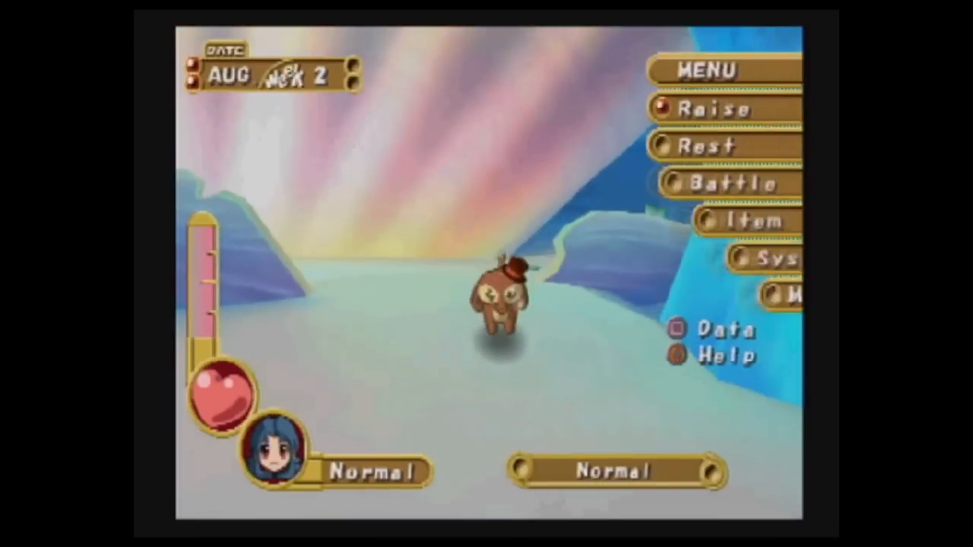
{"action": "left_click", "coordinate": [712, 109]}
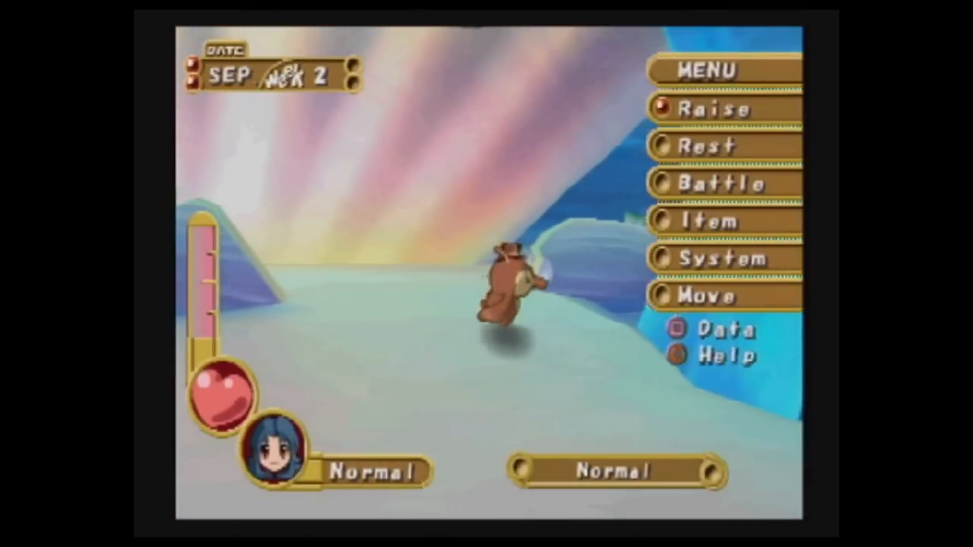
{"action": "left_click", "coordinate": [711, 109]}
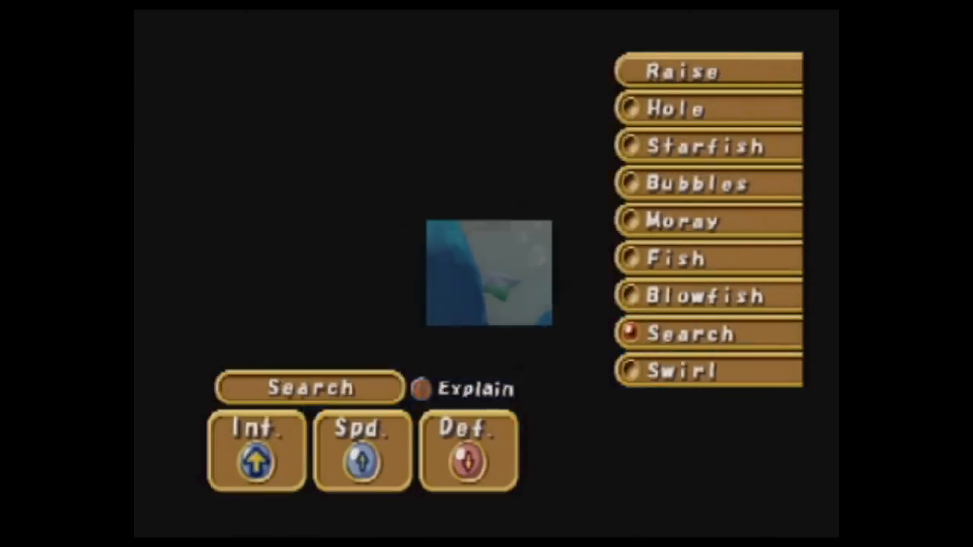